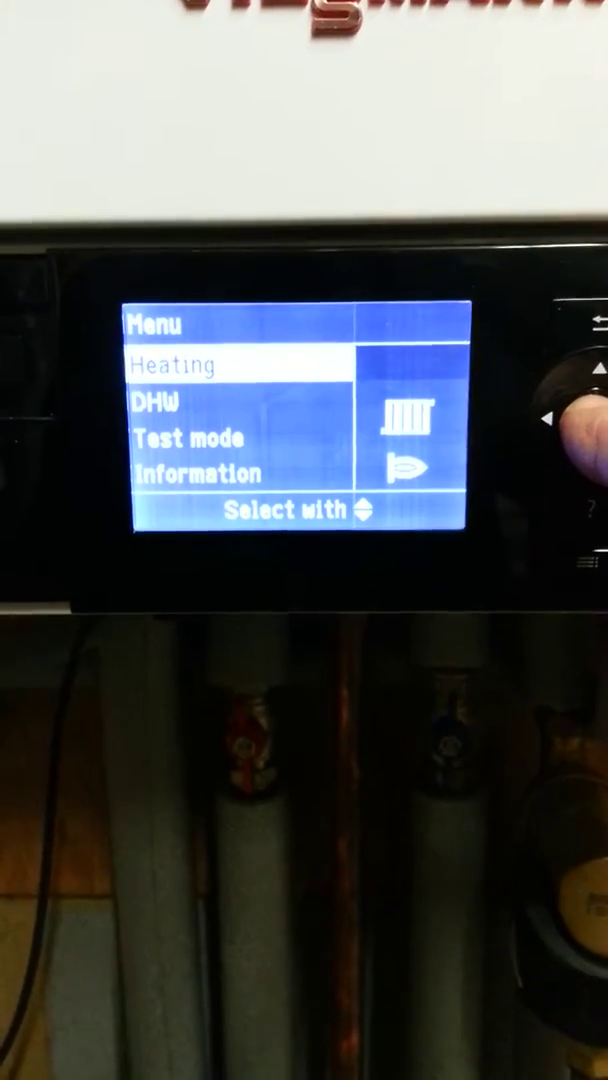
left_click(536, 416)
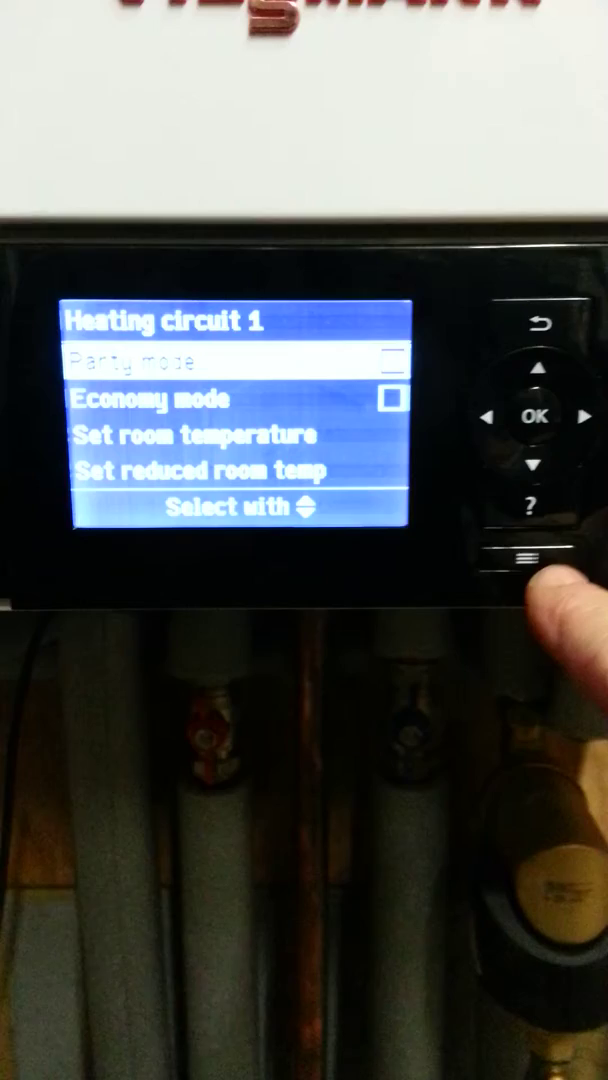